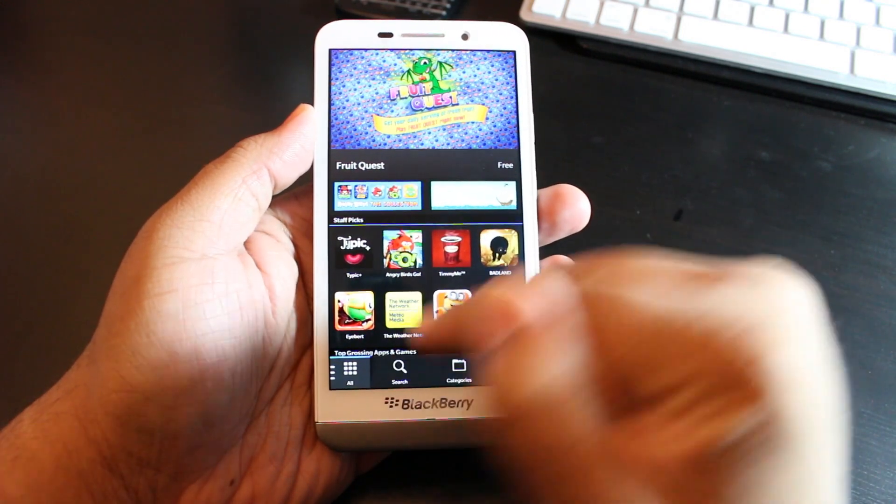
Step: From My World's Recently Viewed list, reach the Viber 10 store page and request its download
click(349, 372)
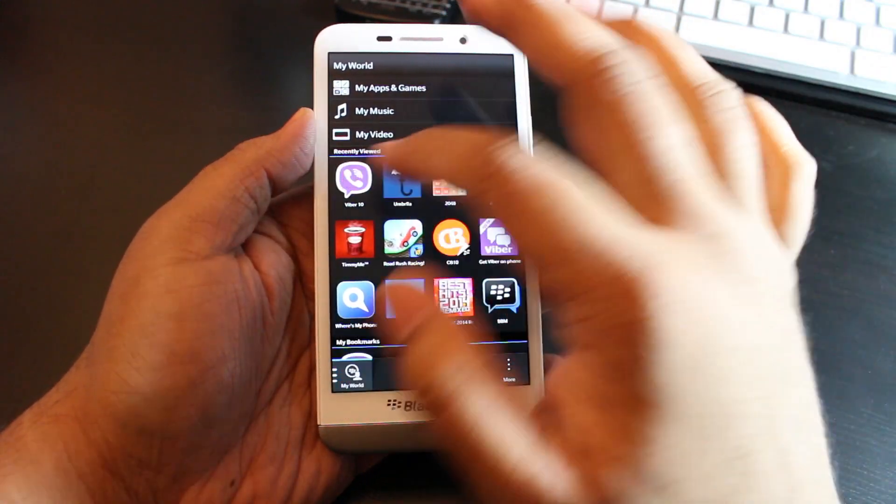
click(354, 180)
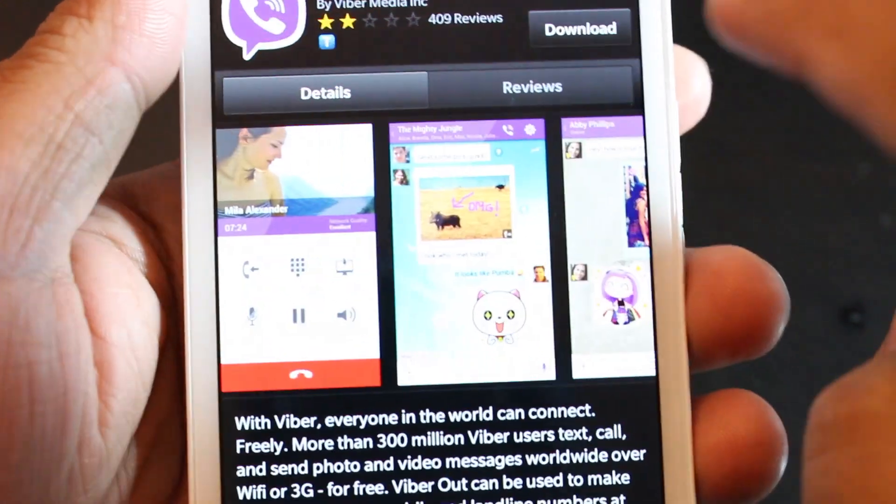
click(579, 28)
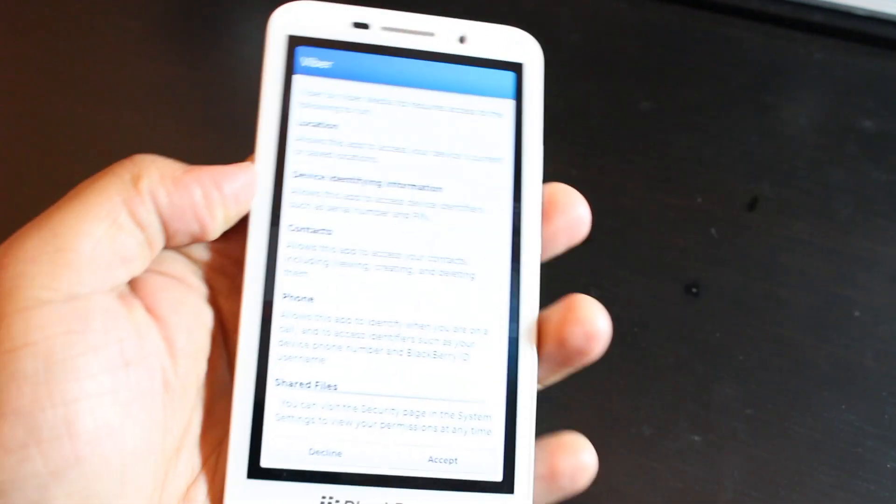
Step: Review the location, contacts and phone permissions Viber requests and accept them
scroll(down, 3)
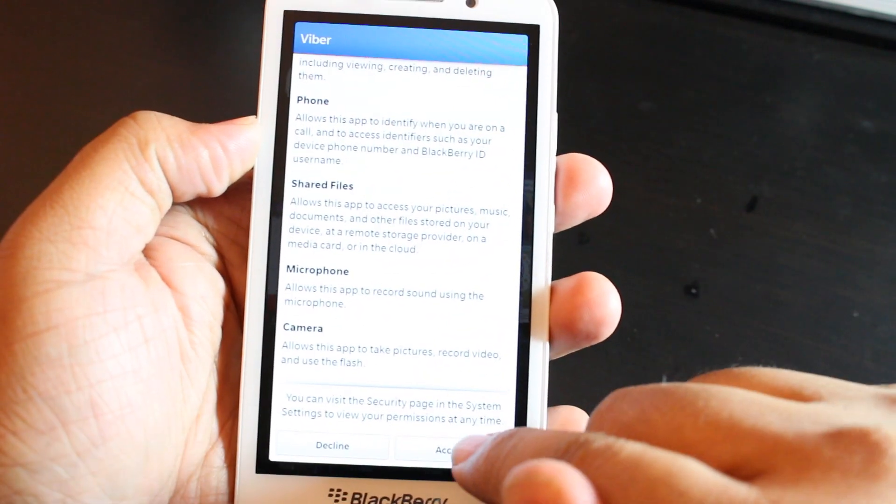
click(449, 446)
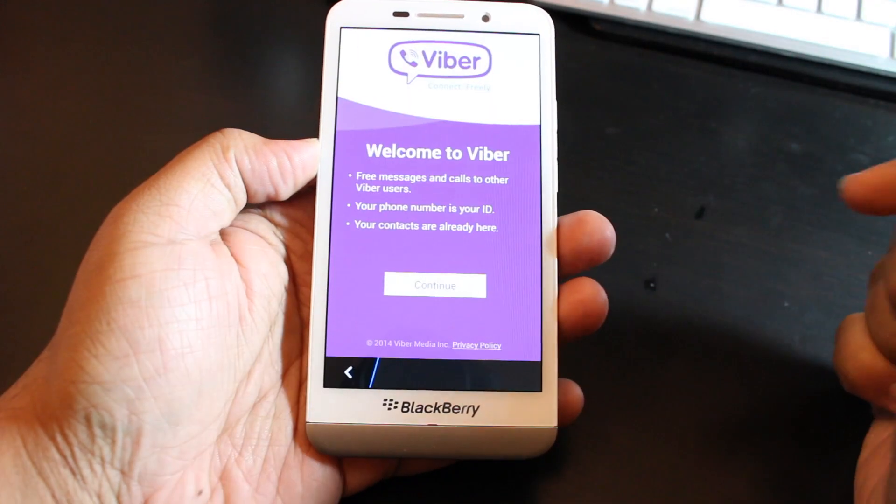
click(434, 286)
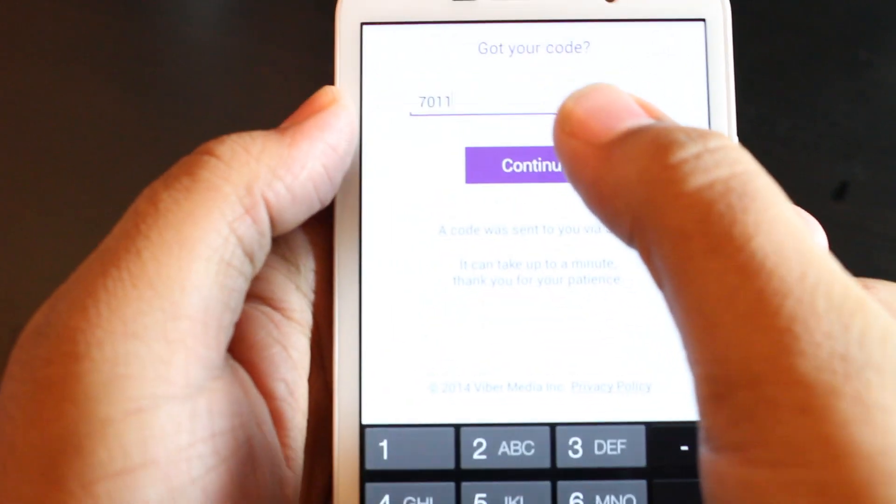
click(520, 166)
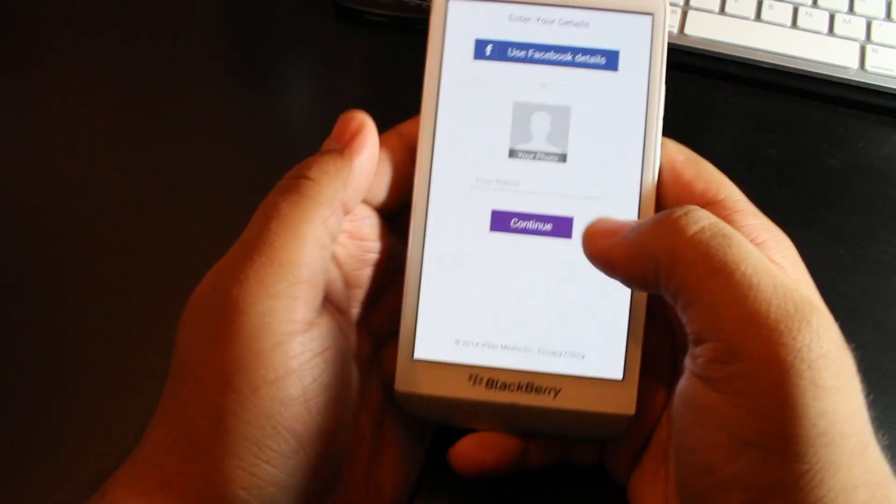
Step: Enter a display name on Enter Your Details and finish the profile setup
click(534, 184)
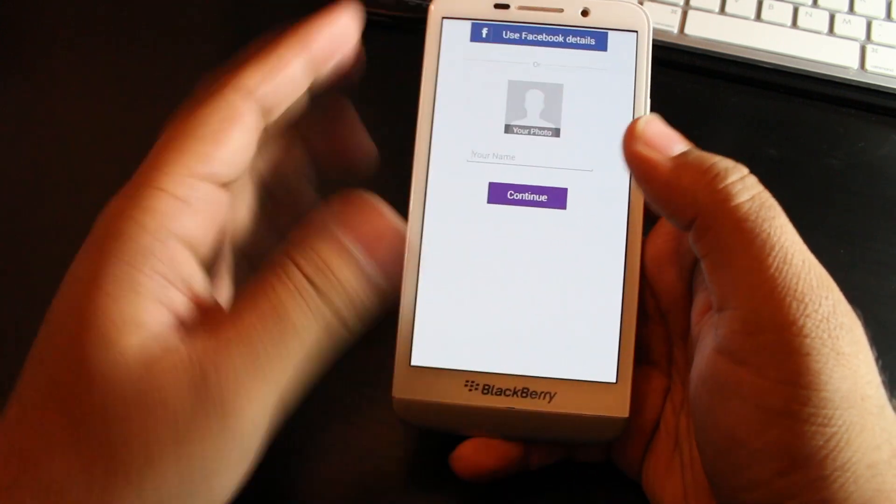
click(526, 197)
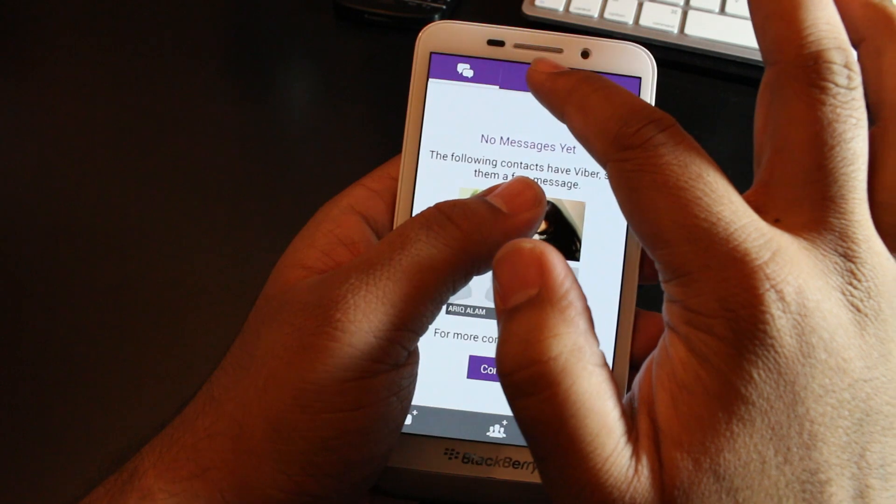
Step: Browse the contacts list for Viber users, then go to the You profile page
click(541, 74)
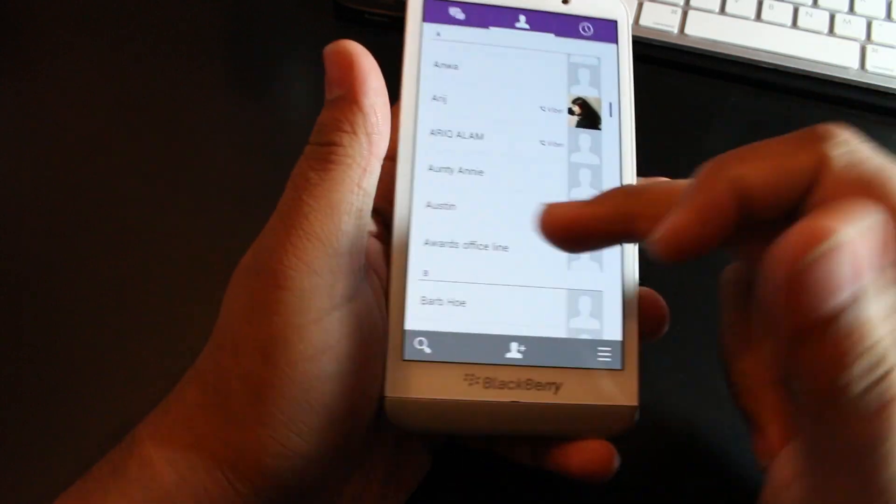
scroll(down, 3)
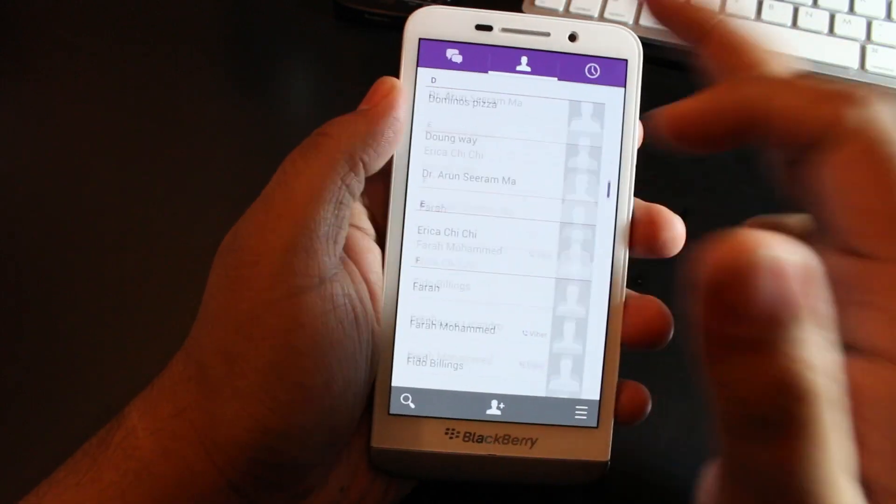
scroll(down, 3)
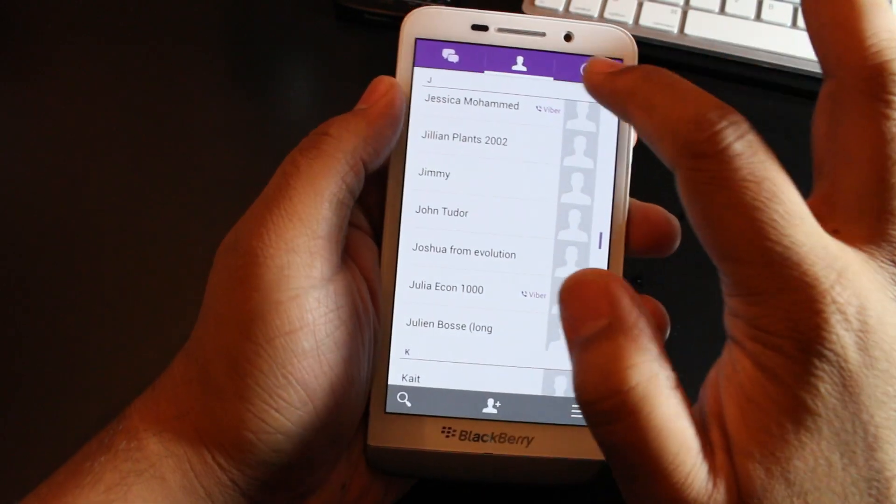
click(570, 60)
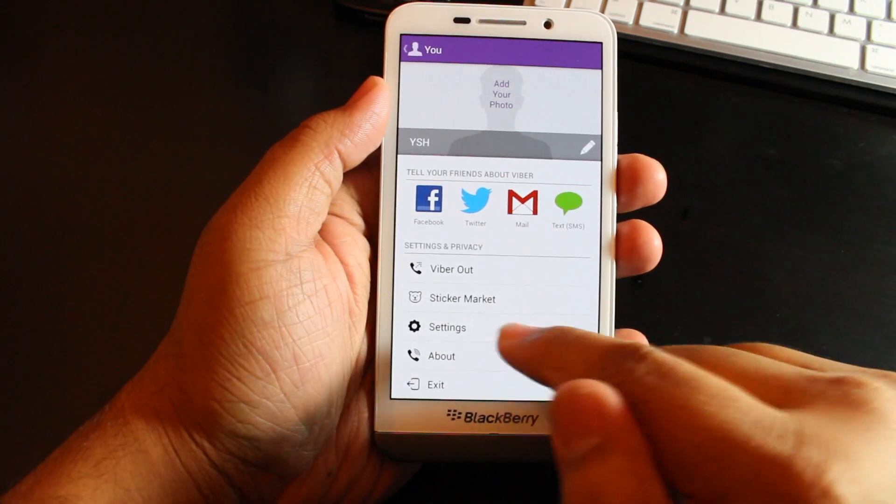
Step: In the Sticker Market, view the Freddie The Fox pack details and return to the free packs list
click(451, 269)
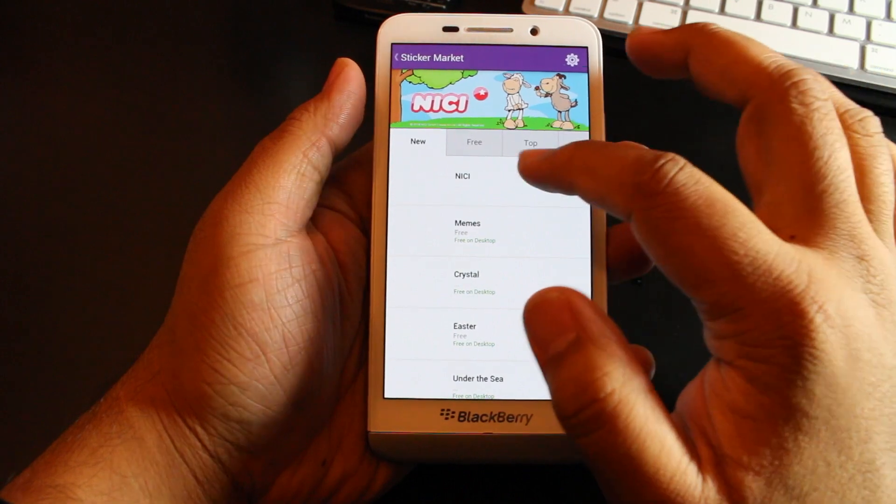
scroll(down, 3)
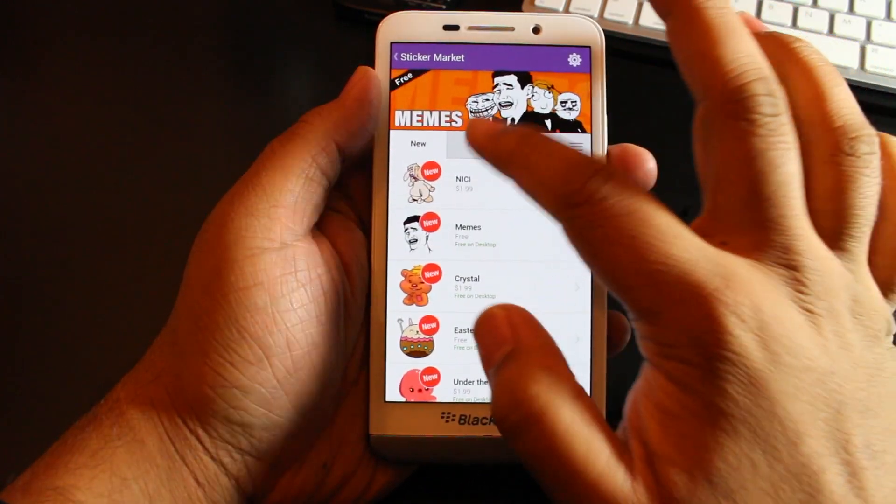
click(472, 143)
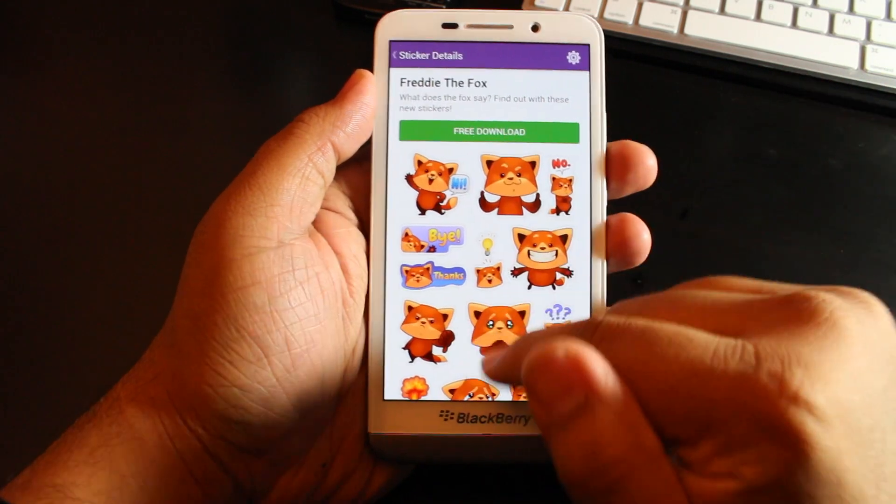
scroll(down, 3)
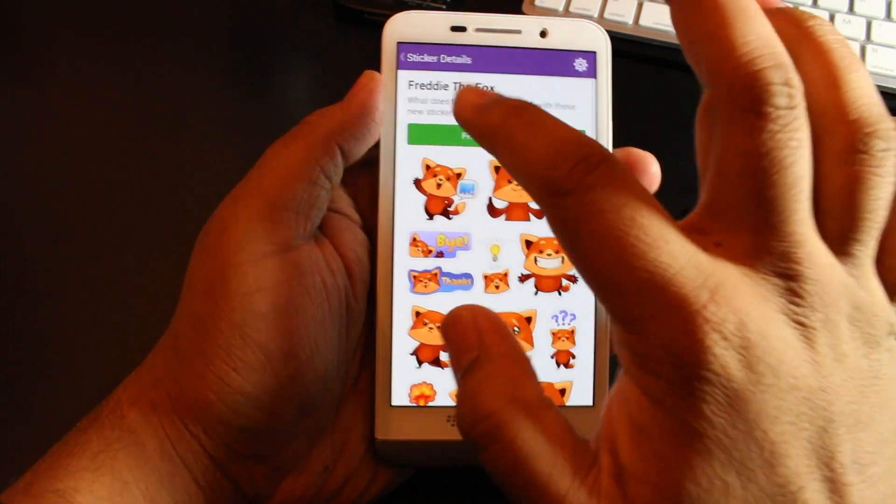
click(404, 62)
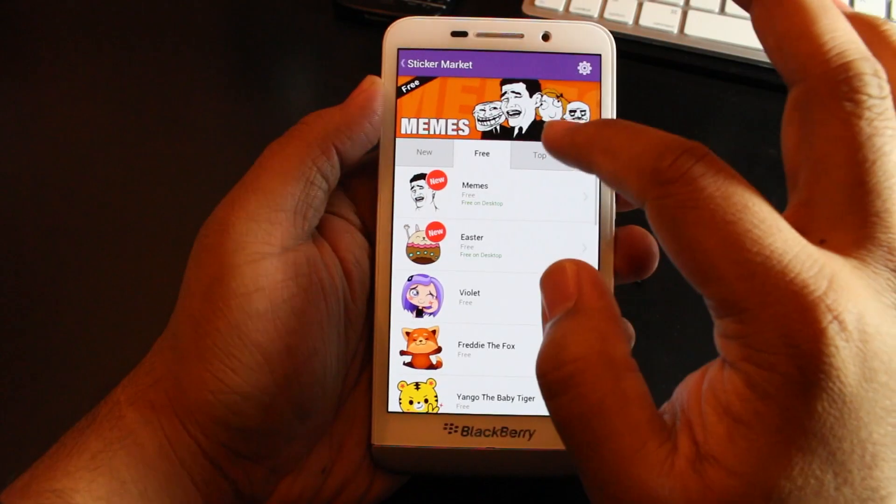
Step: From the profile page, go into Settings and browse the Notifications options
click(405, 64)
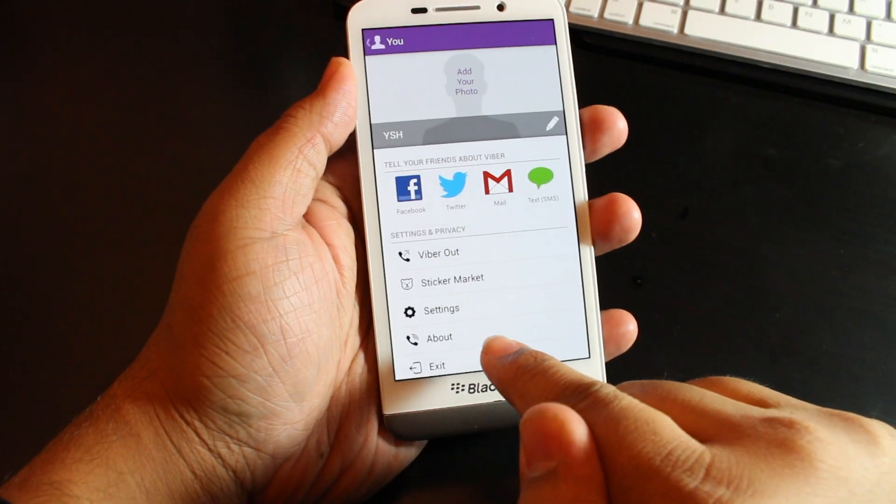
click(440, 309)
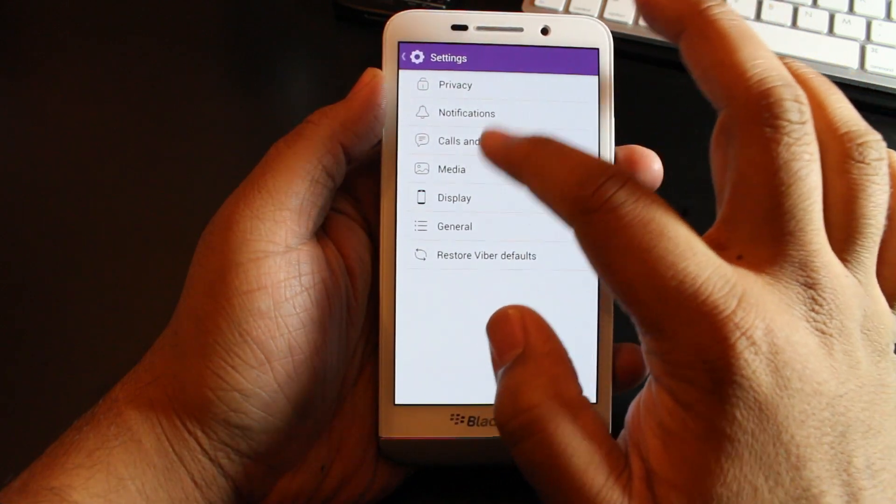
click(467, 113)
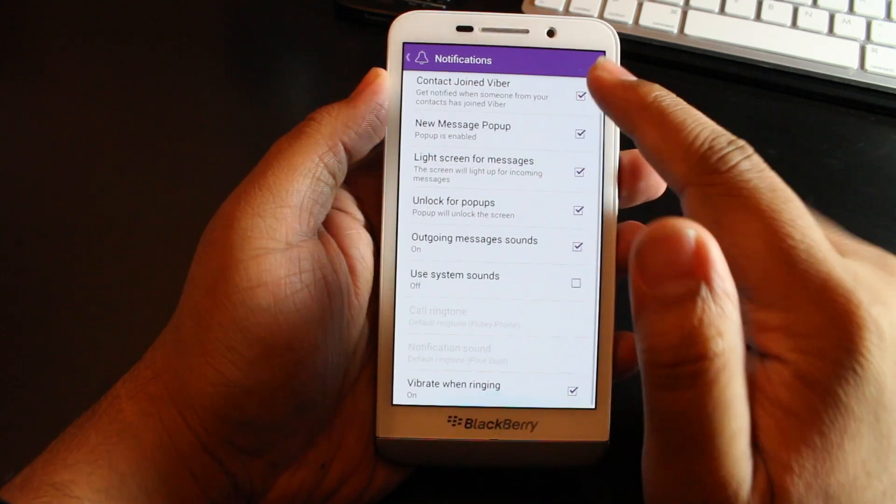
scroll(down, 3)
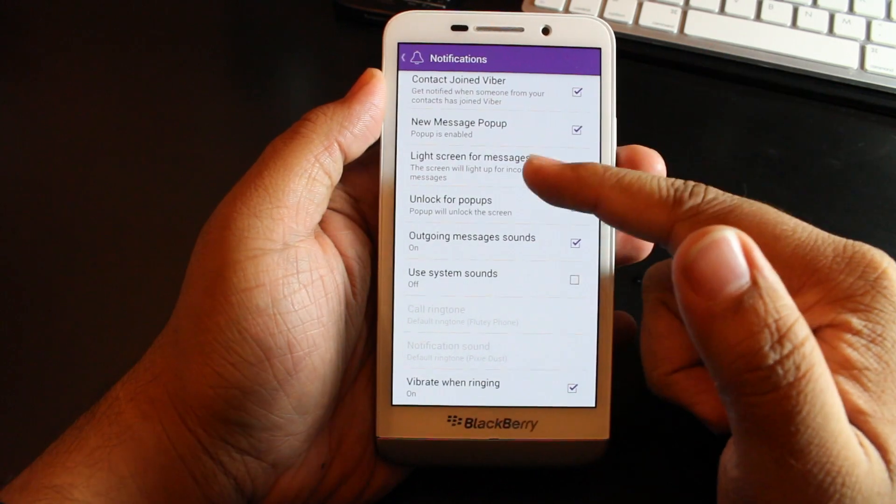
scroll(down, 3)
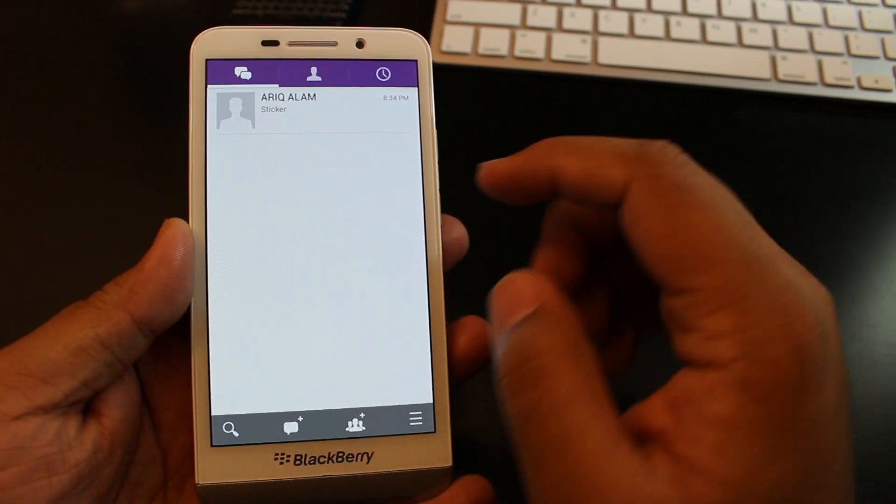
Step: Find Fred in the contacts list and start a free message chat with Hey drafted
click(312, 75)
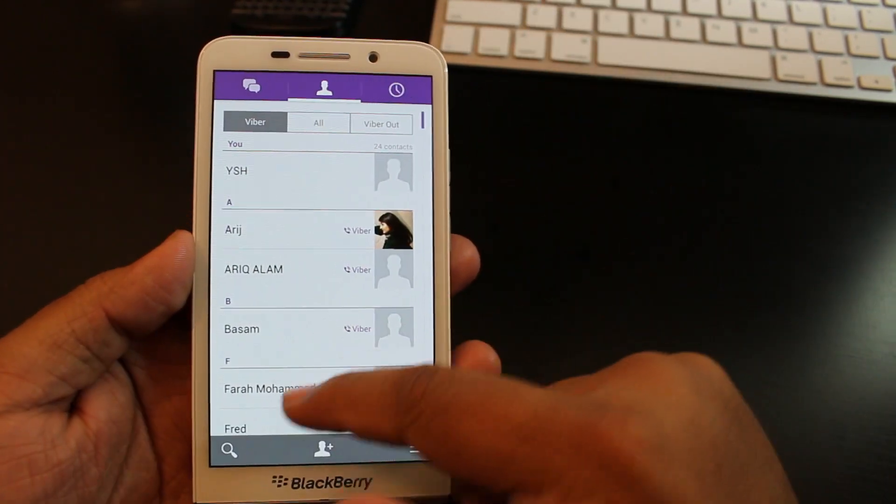
scroll(down, 3)
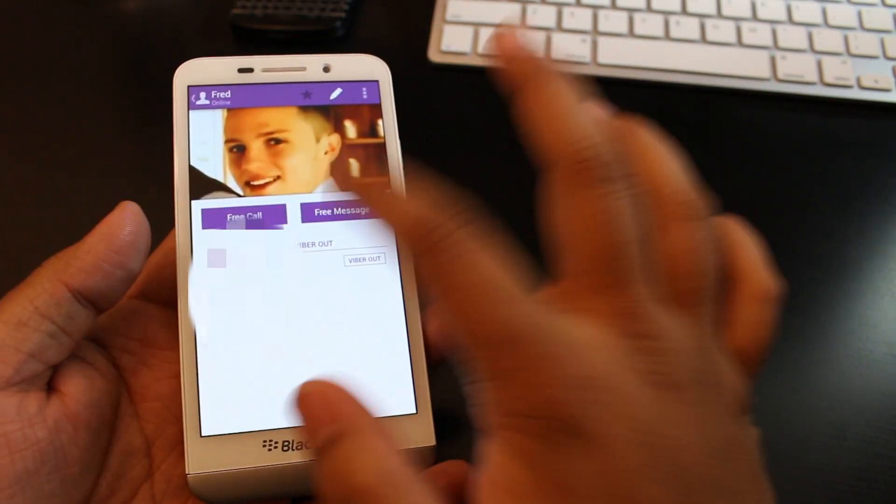
click(343, 212)
text(Hey)
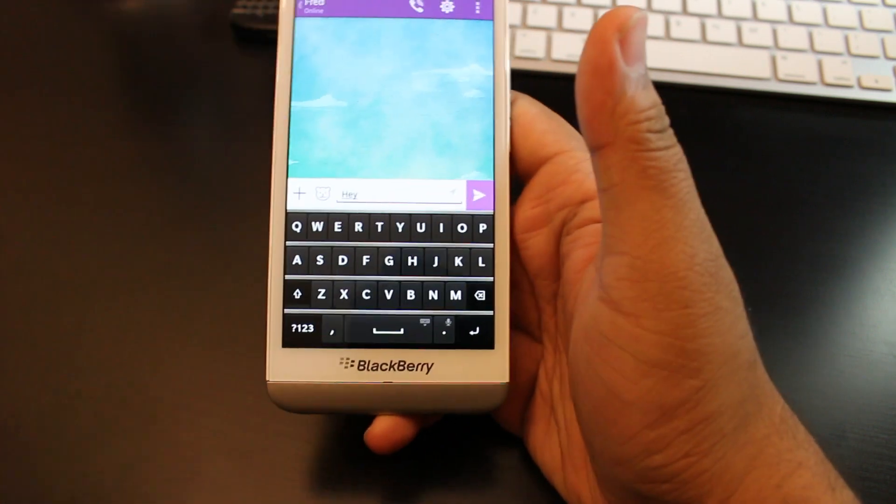
Step: Send Hey to Fred, then view and dismiss the extra sharing options
click(479, 194)
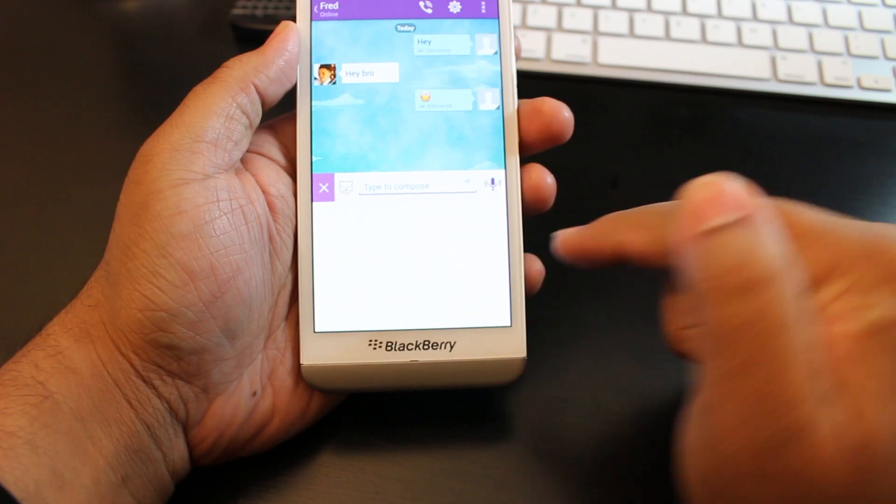
click(346, 188)
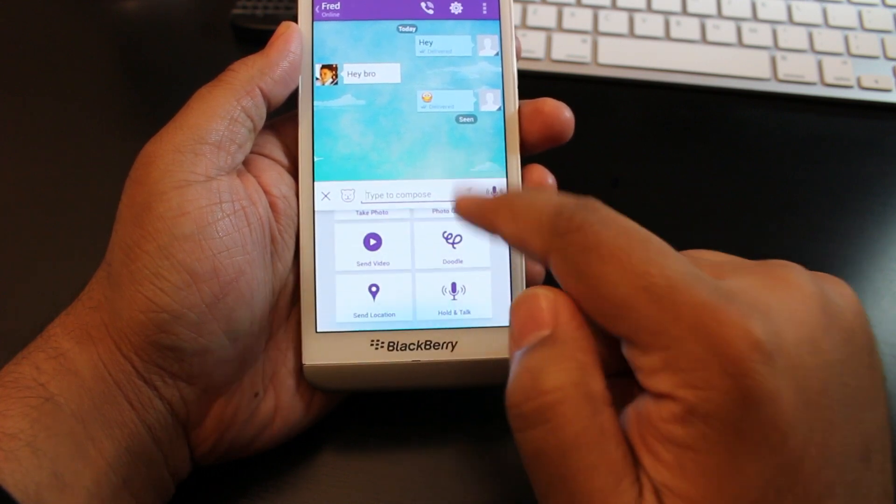
click(326, 195)
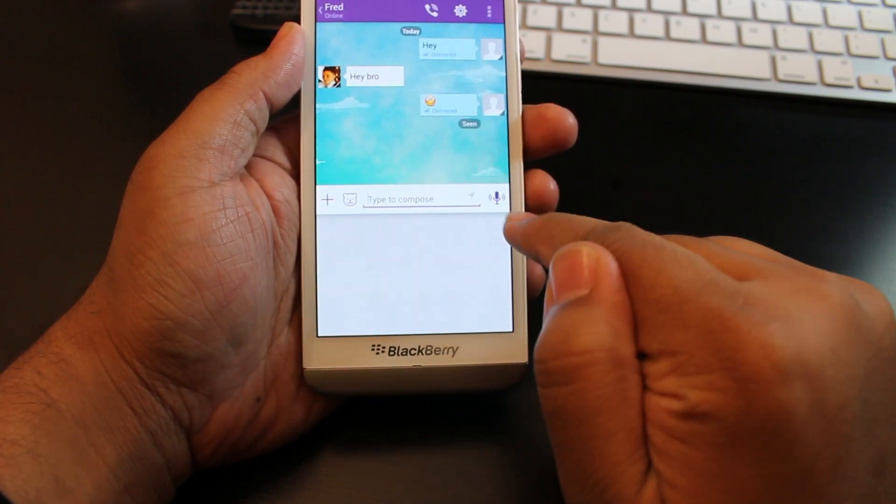
Step: Place a free Viber call to Fred and hang up after 1:17
click(493, 198)
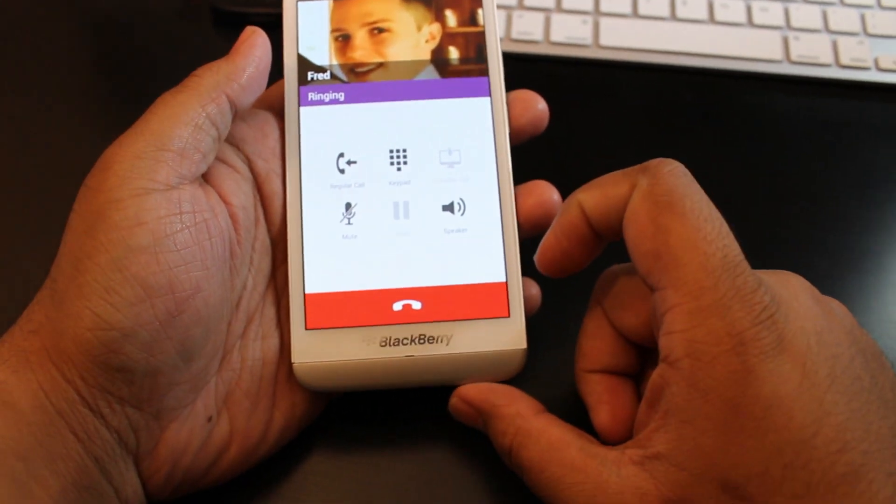
click(476, 248)
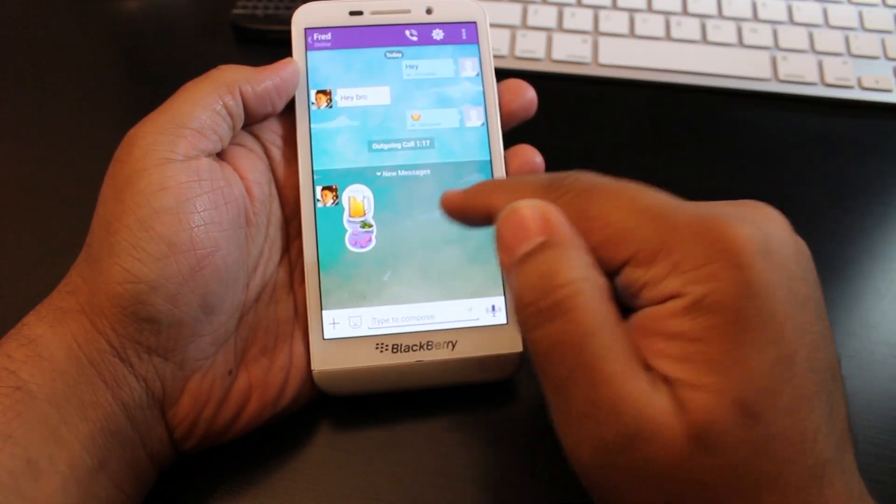
Step: Leave Fred's conversation, swipe to the BlackBerry home screen and return to Viber's Chats list
click(412, 317)
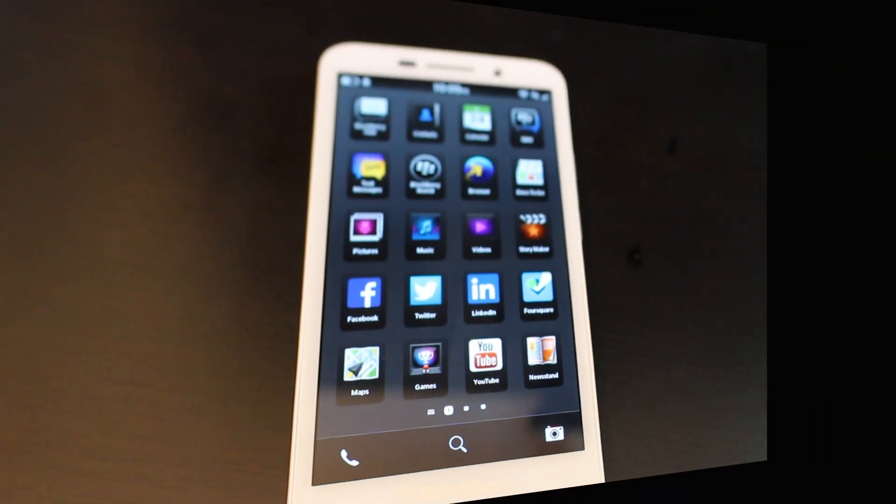
scroll(left, 3)
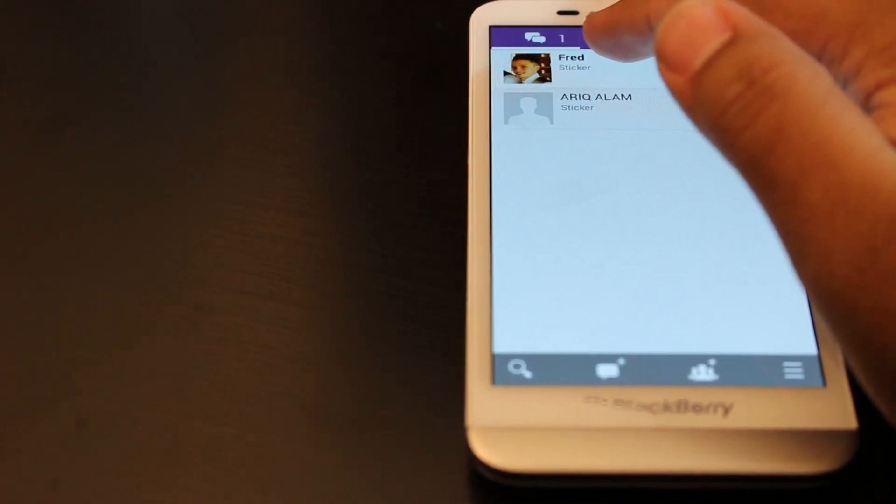
Step: Reopen Fred's chat and bring up its conversation info panel via the gear icon
click(566, 65)
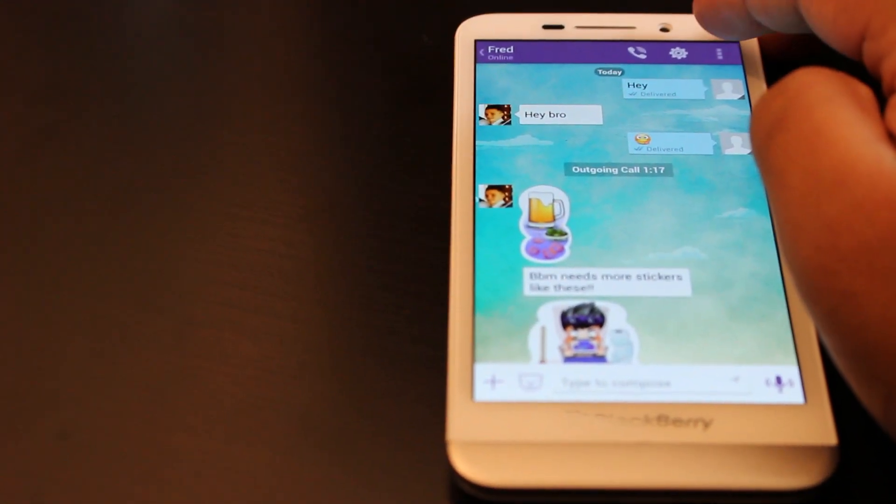
click(717, 52)
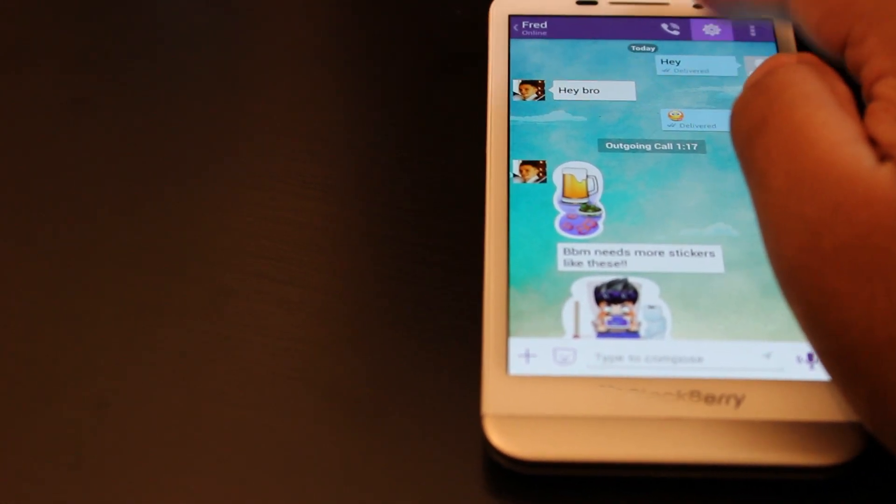
click(712, 30)
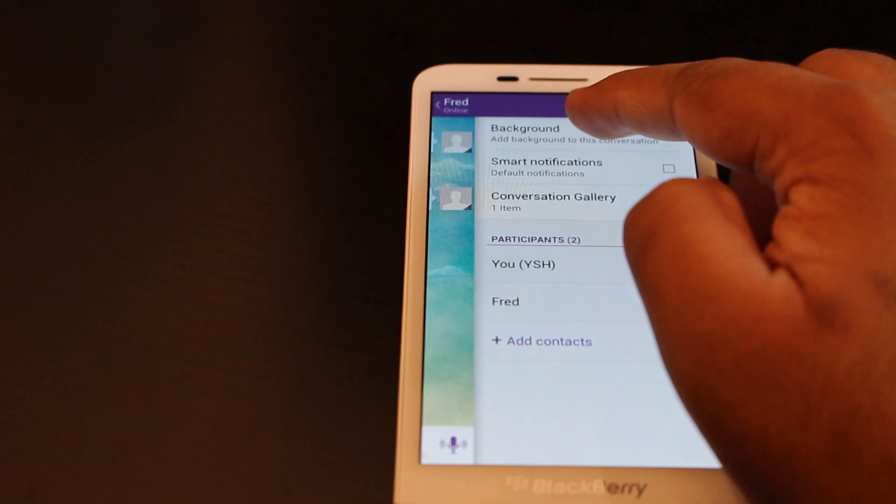
Step: Browse the Select a background grid for Fred's conversation, then return to the Chats list
click(523, 134)
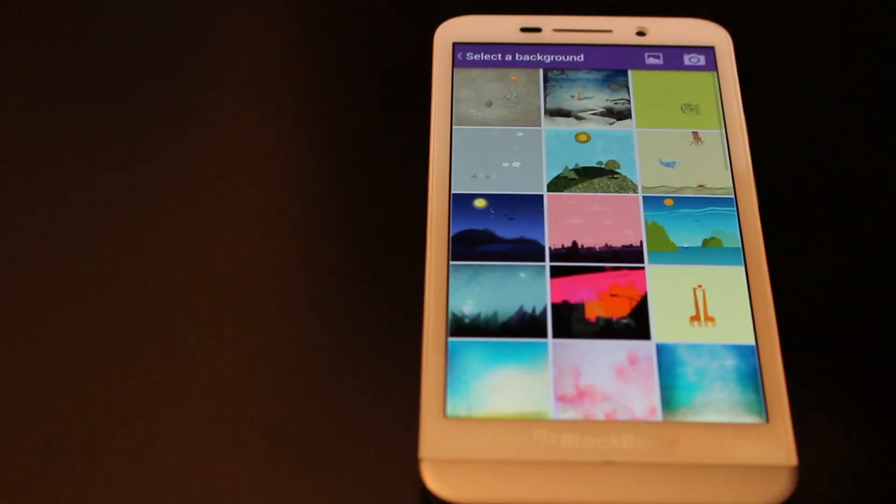
scroll(down, 3)
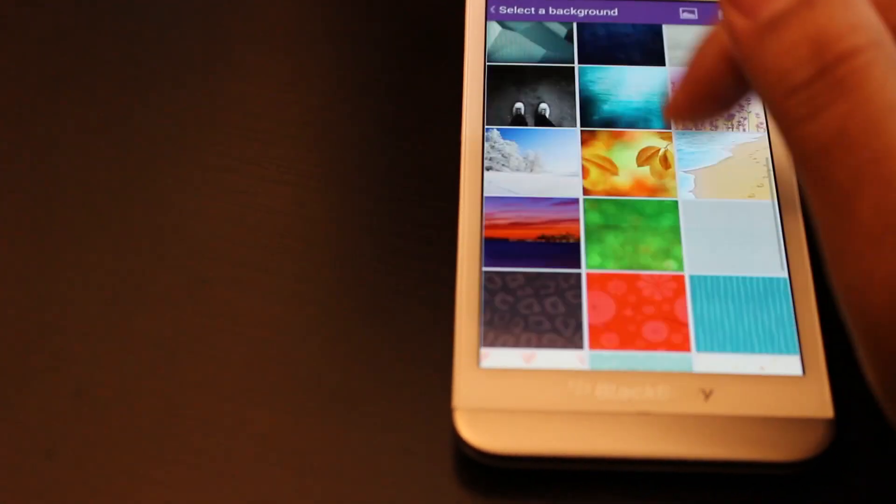
scroll(down, 3)
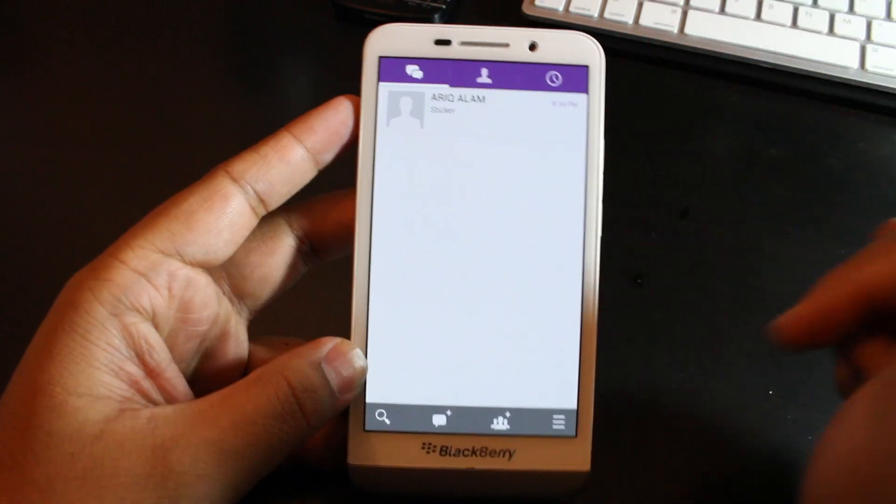
Step: Attempt to buy the $1.99 Crystal pack in Sticker Market and dismiss the Can't complete purchase dialog
click(446, 106)
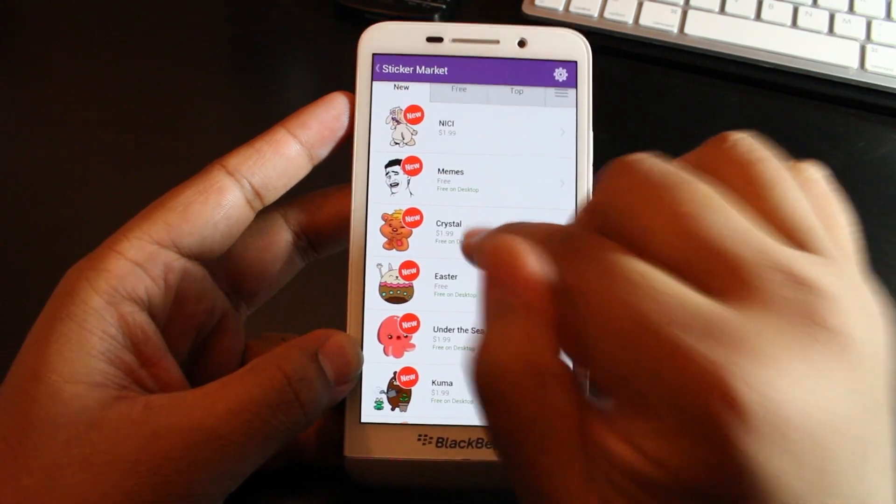
click(469, 232)
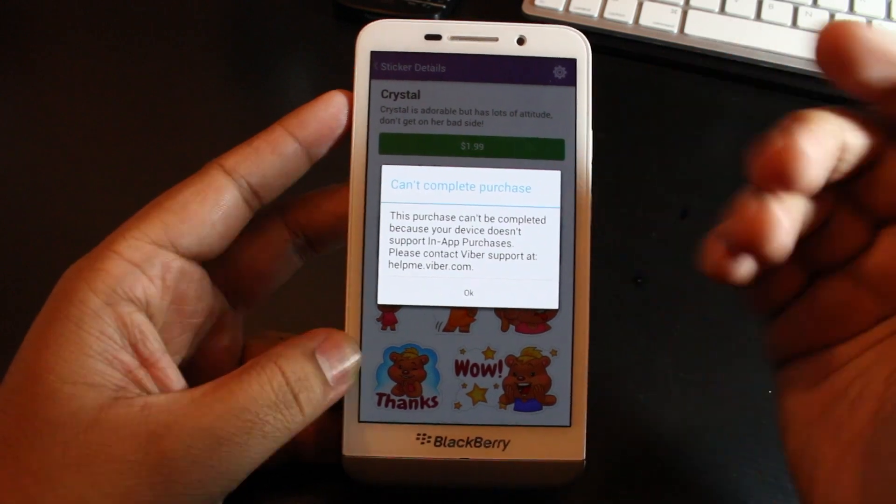
click(468, 293)
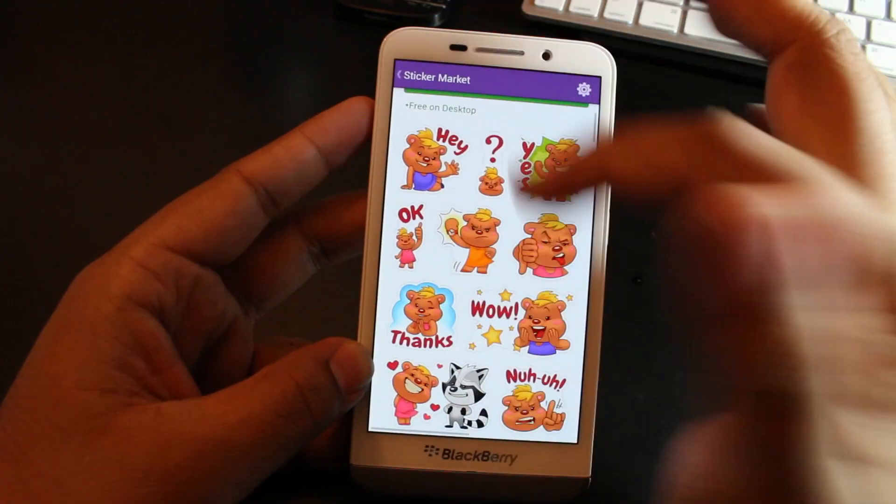